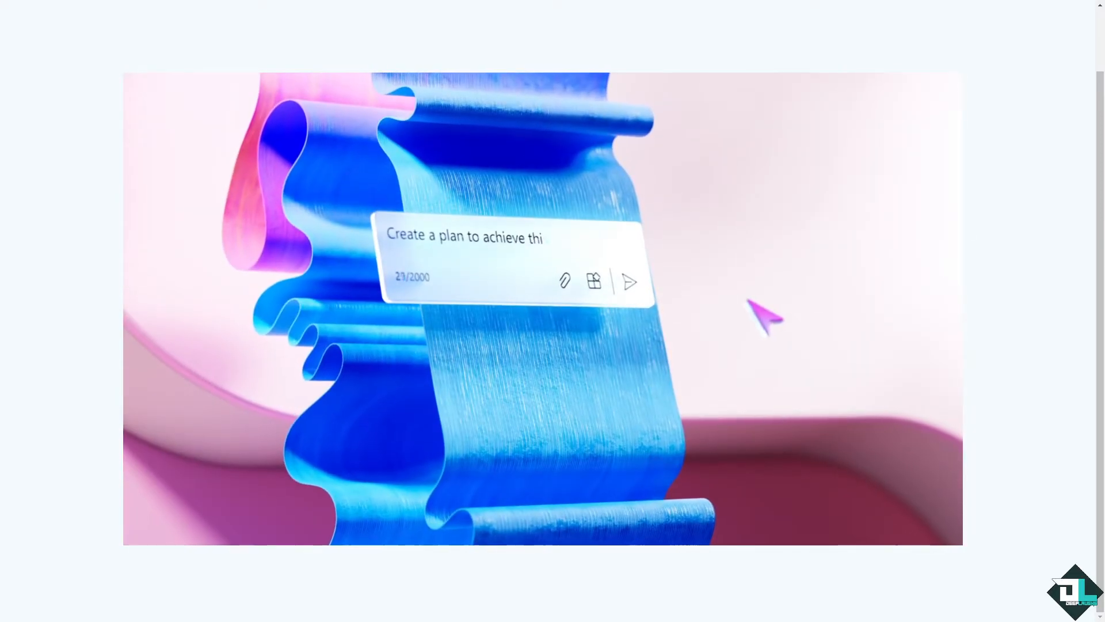
Advance past the Copilot promo video to the Microsoft Planner product page.
click(628, 282)
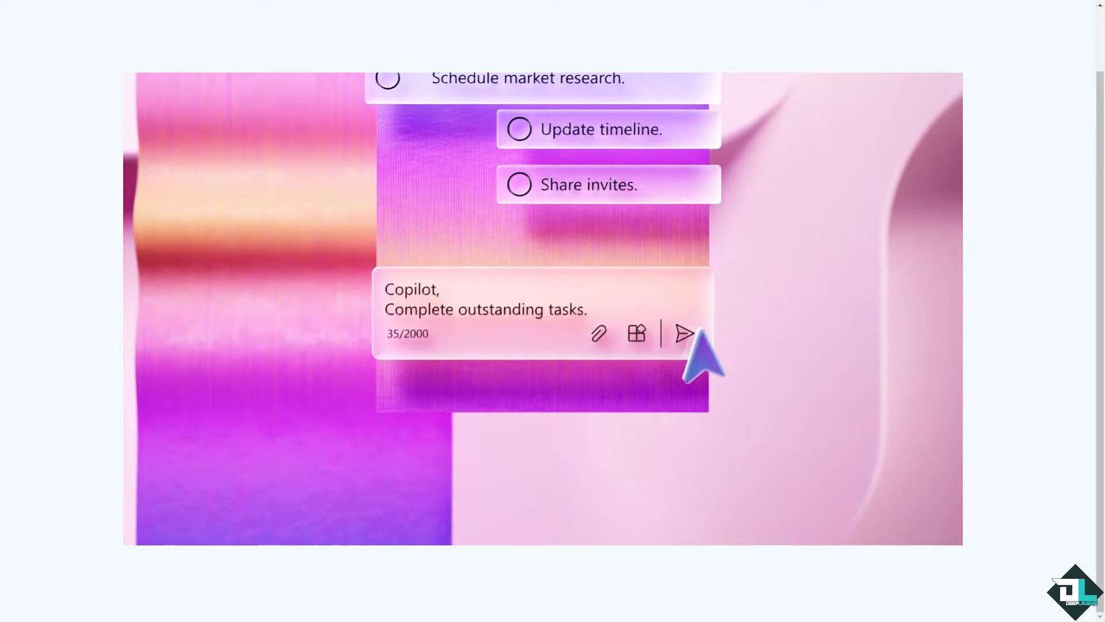
click(682, 334)
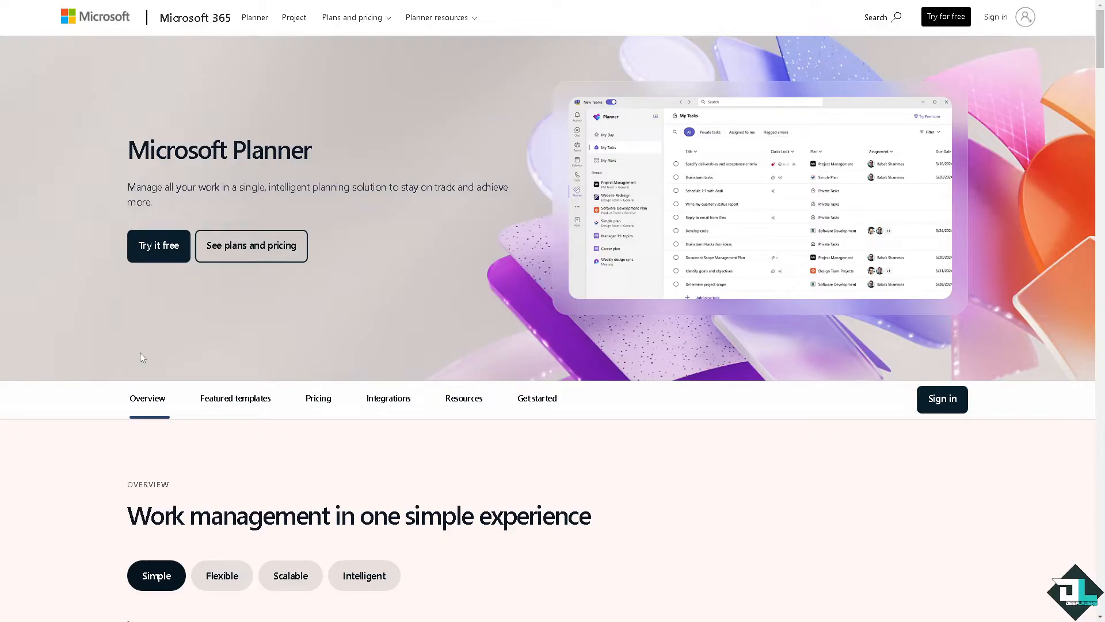
mouse_move(988, 39)
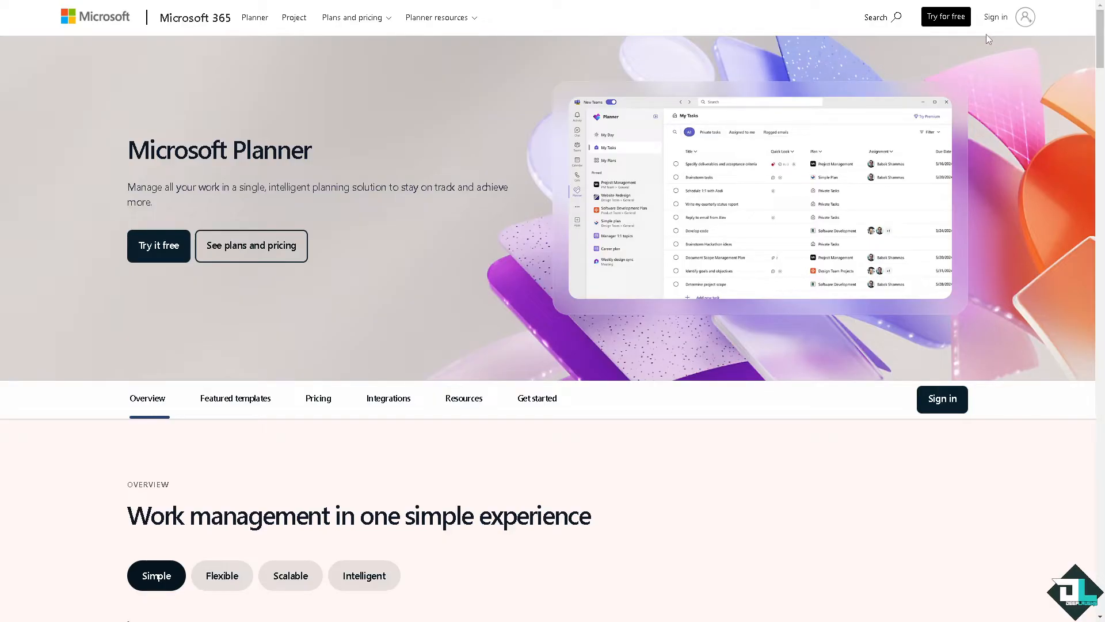
mouse_move(158, 245)
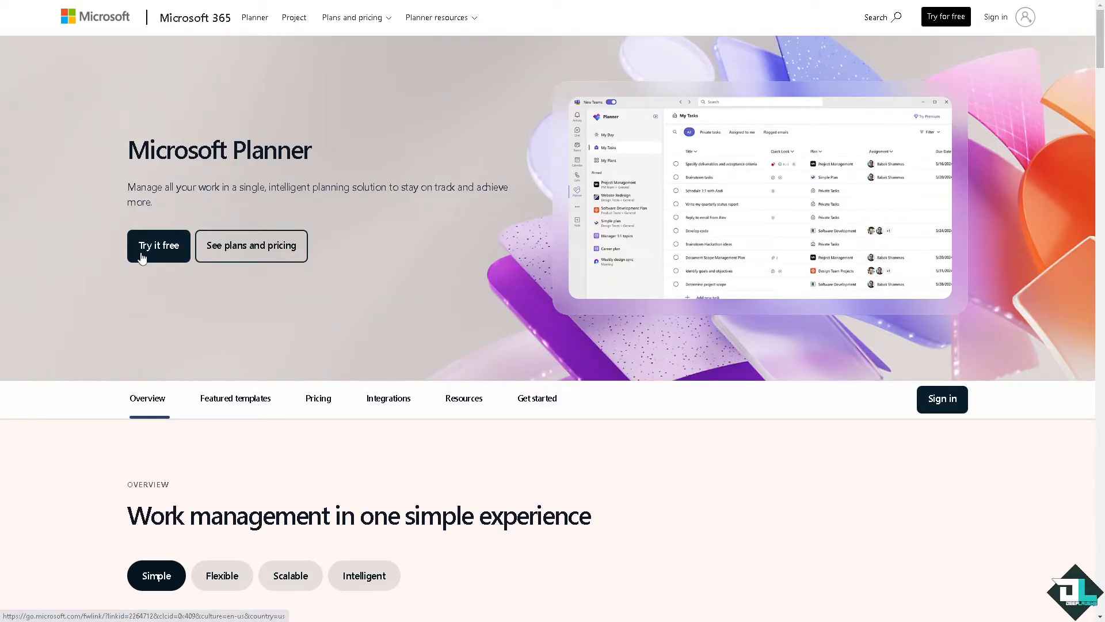
Start the free Planner trial, landing in the web app's empty My Day view.
click(158, 245)
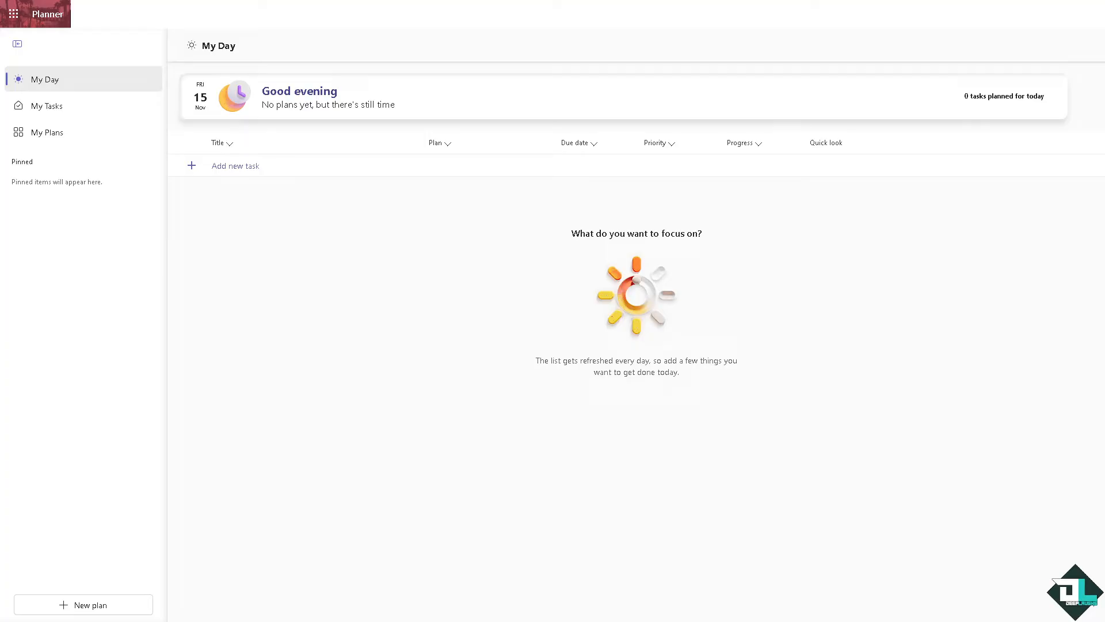
mouse_move(47, 131)
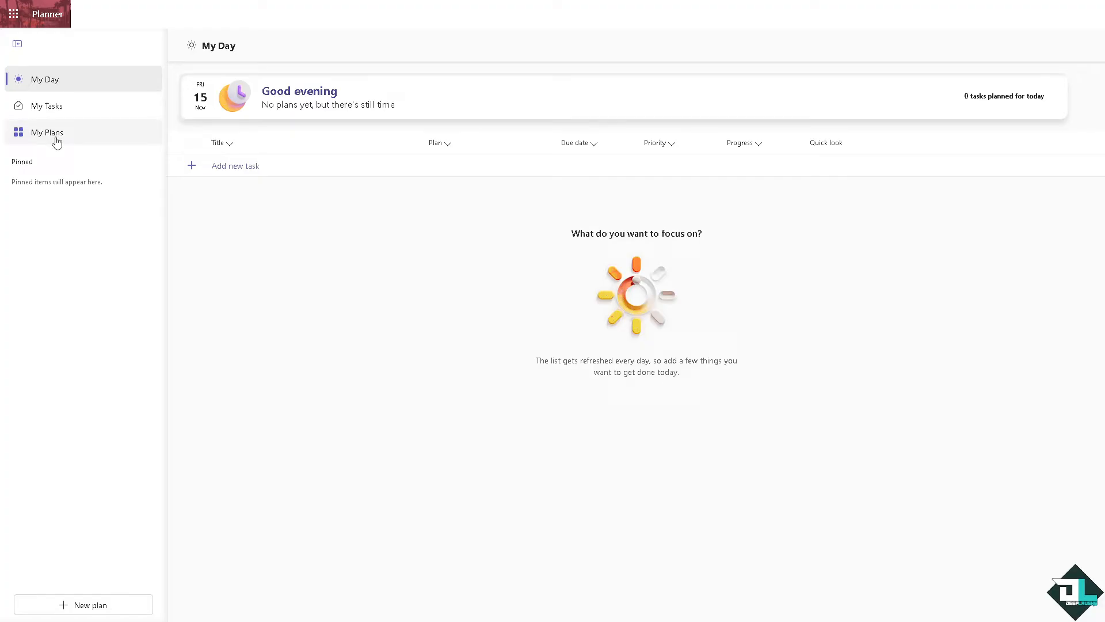
From My Plans, start a new plan and preview the Business Plan template.
click(46, 132)
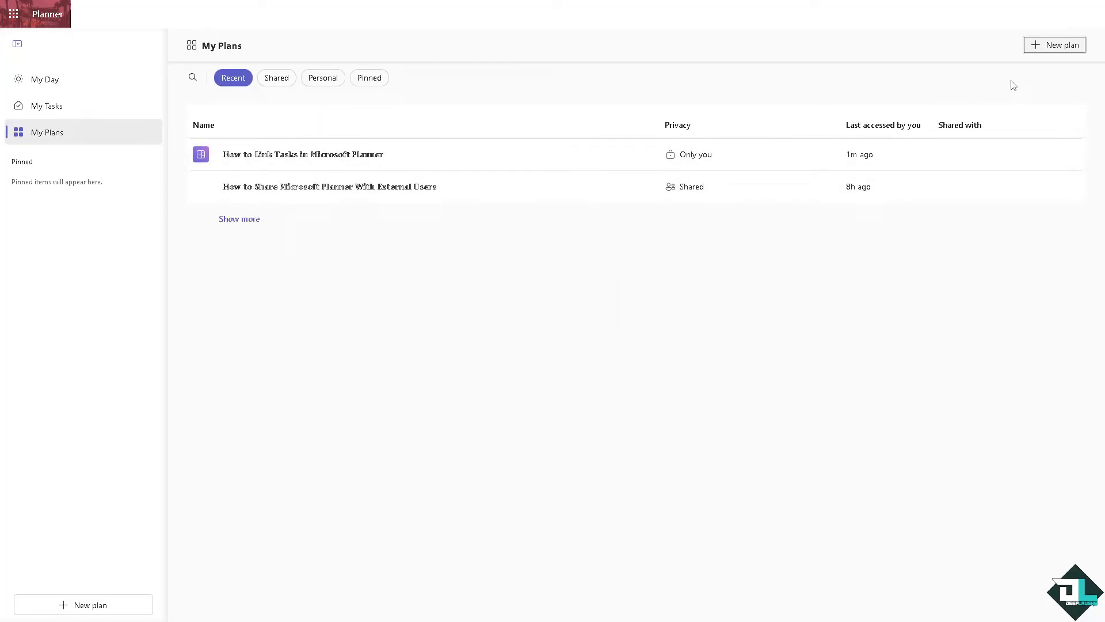
click(1054, 44)
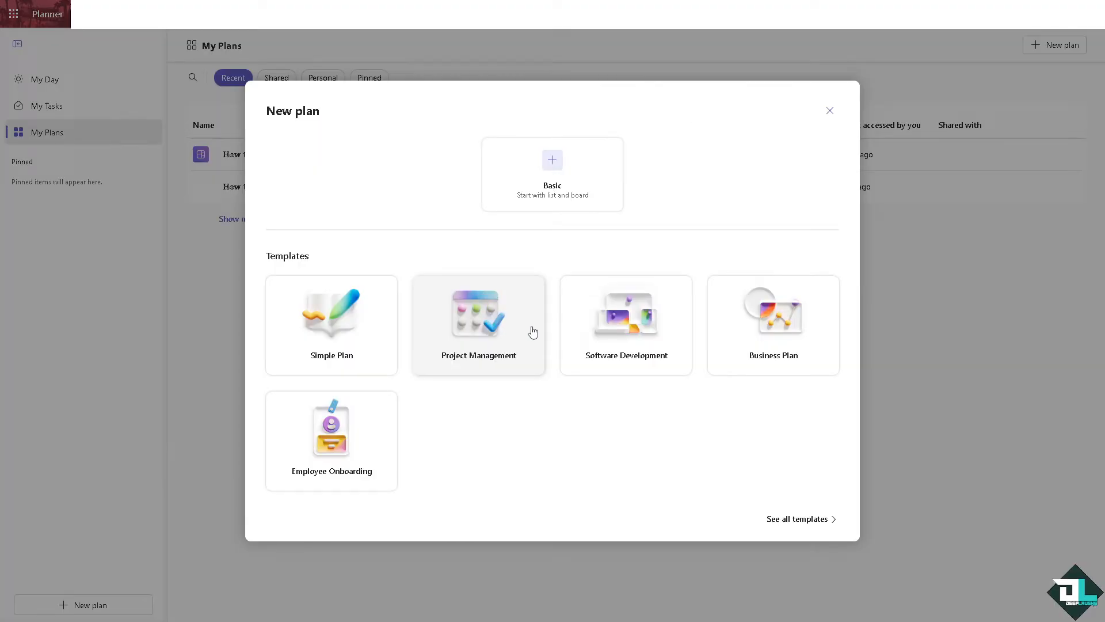
mouse_move(564, 326)
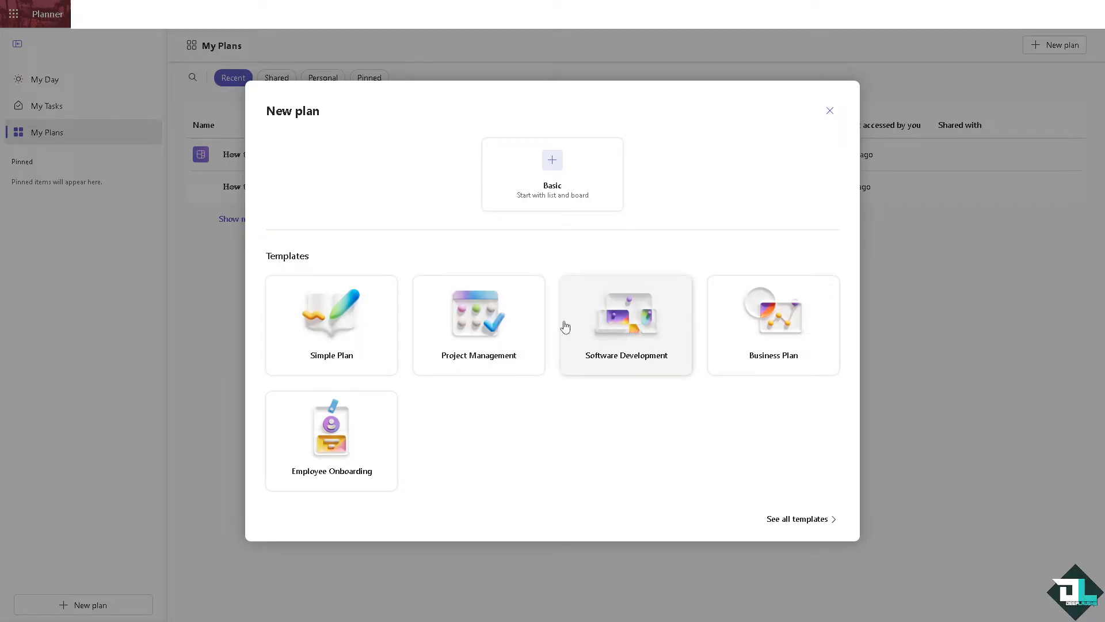
mouse_move(779, 330)
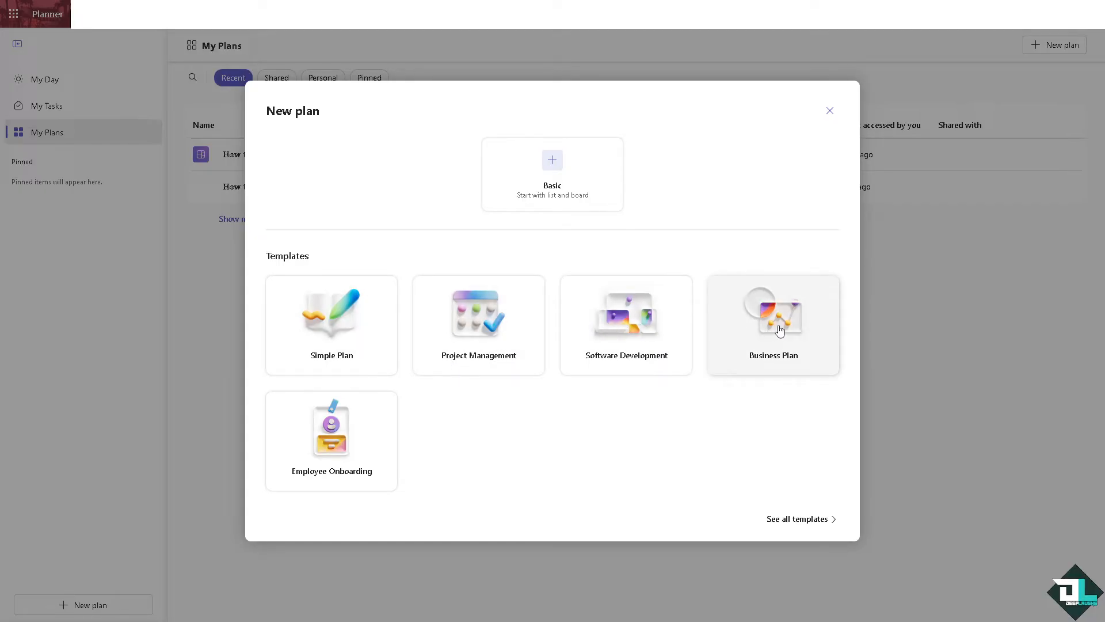
click(772, 325)
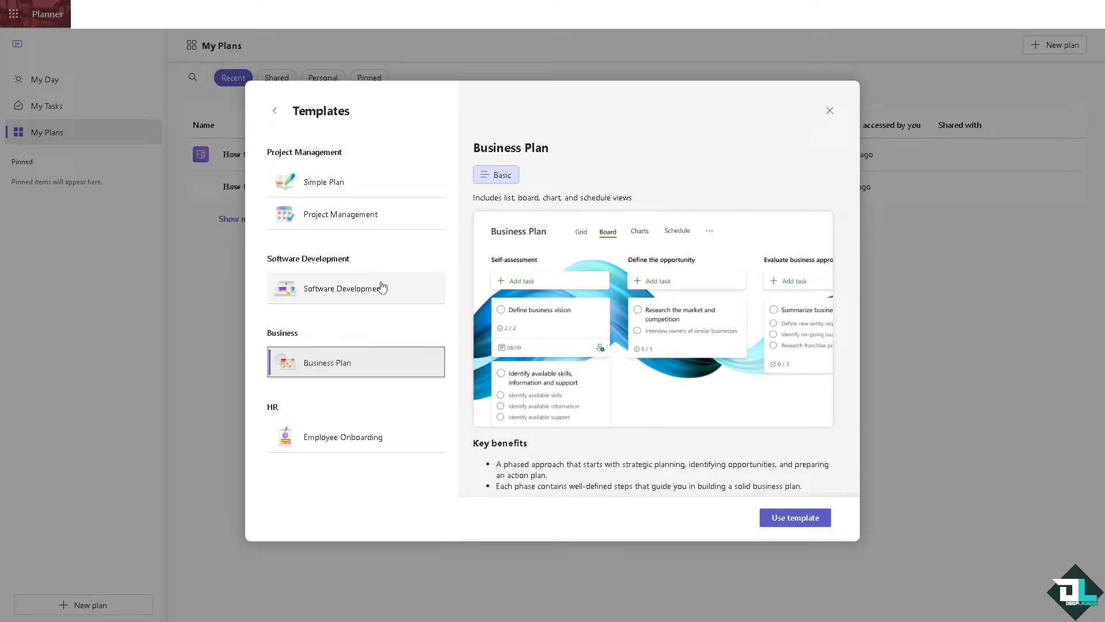
mouse_move(671, 278)
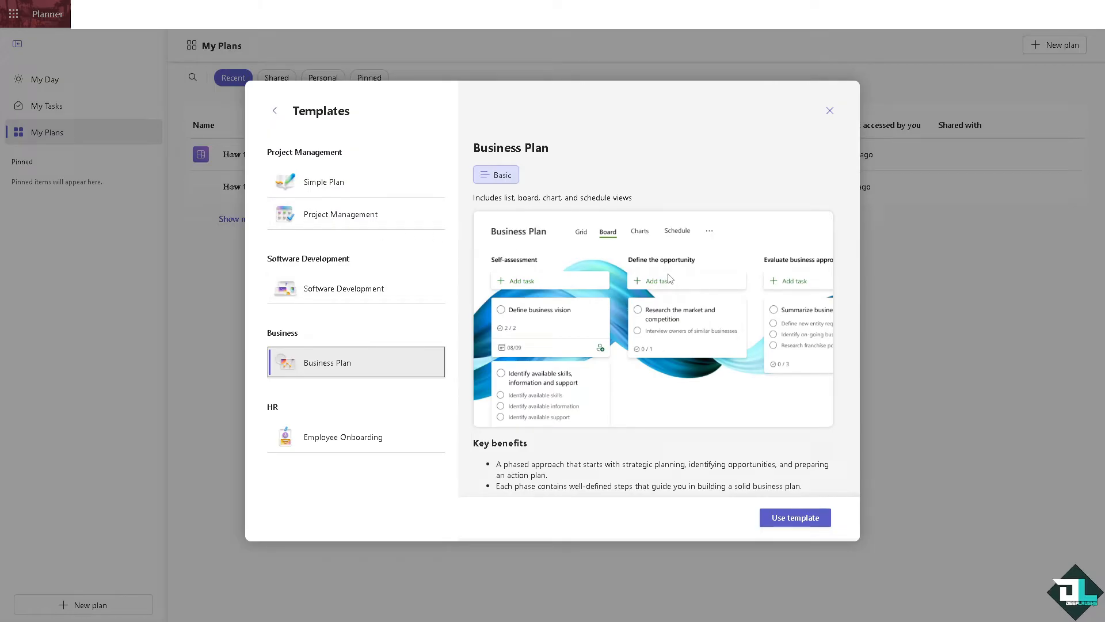
mouse_move(469, 297)
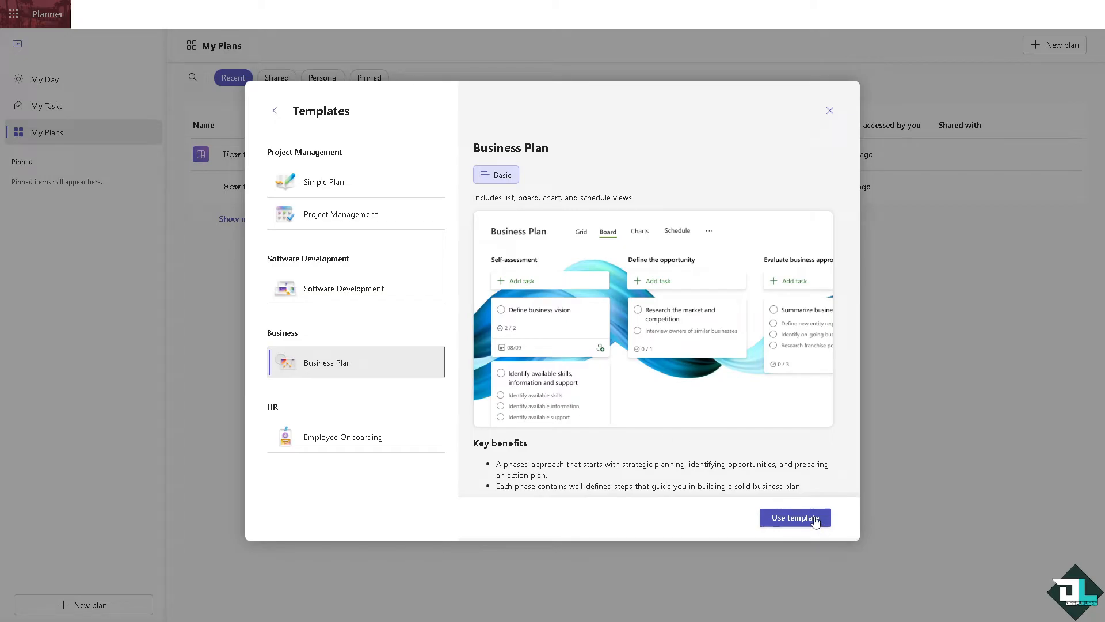
Create the plan from the template named 'how to create gantt chart in microsoft planner'.
click(794, 517)
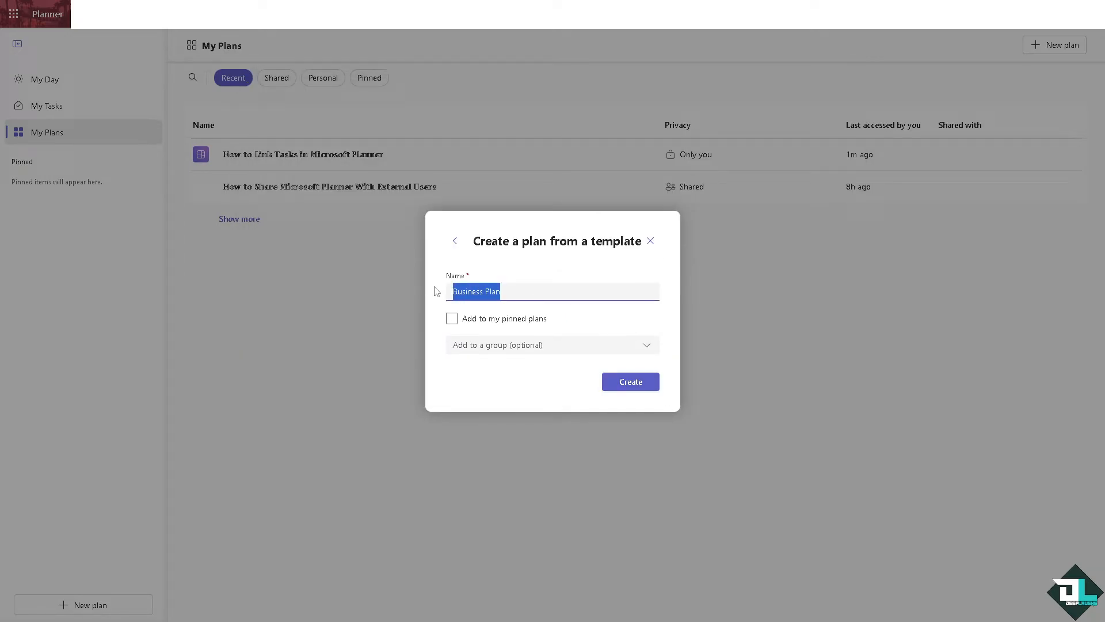
text(how to create gantt chart in microsoft planner)
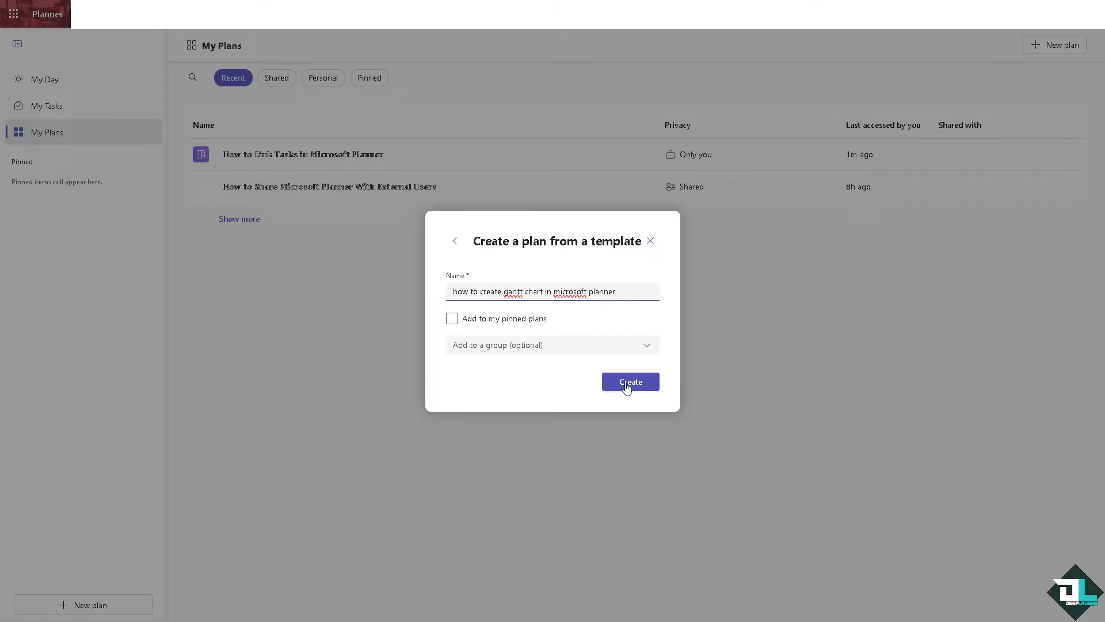
click(629, 381)
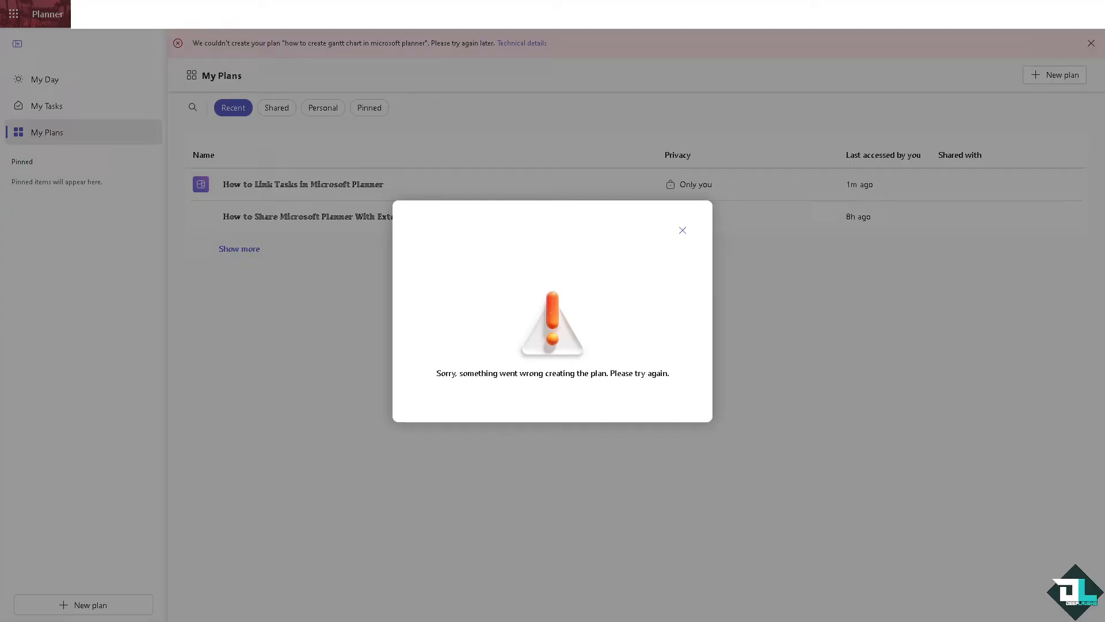
Dismiss the creation error and return to the plan's Schedule calendar view.
click(682, 230)
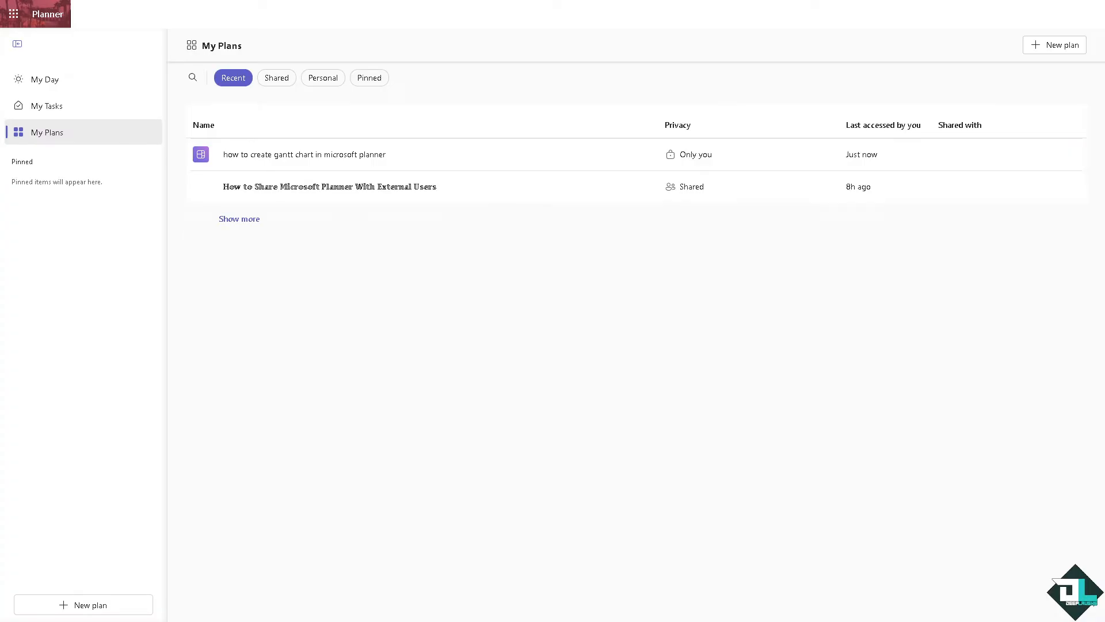
mouse_move(290, 319)
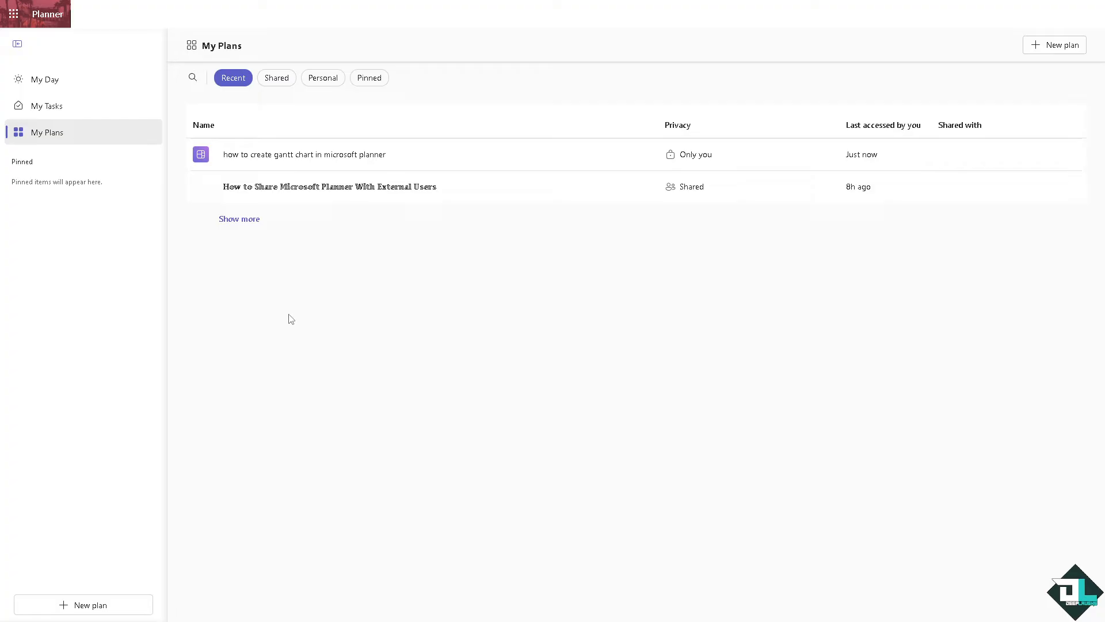
mouse_move(328, 154)
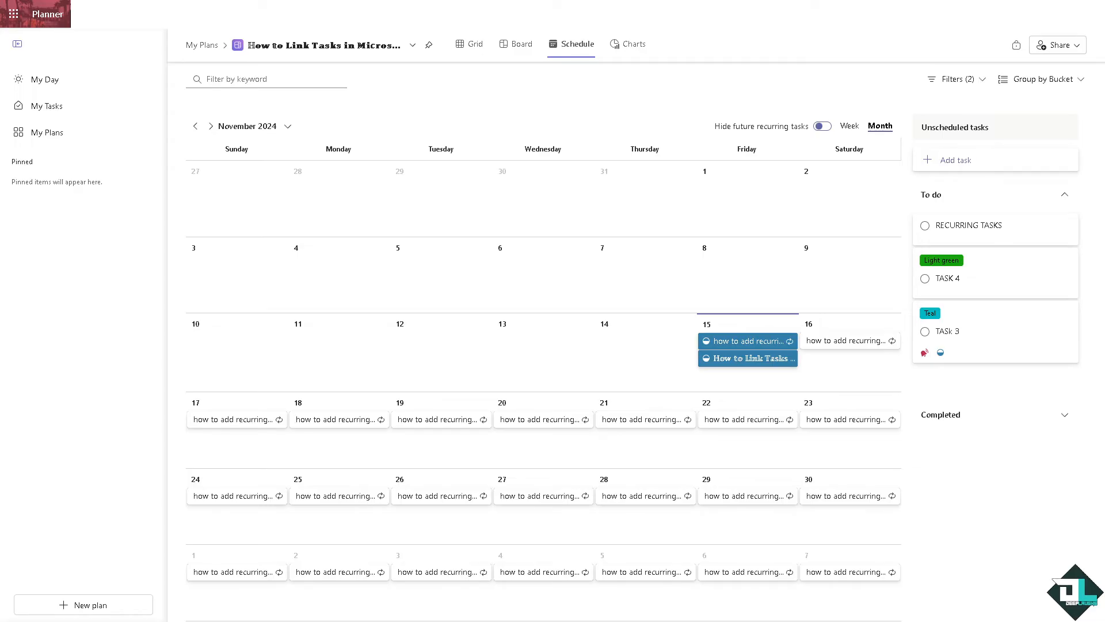
mouse_move(679, 174)
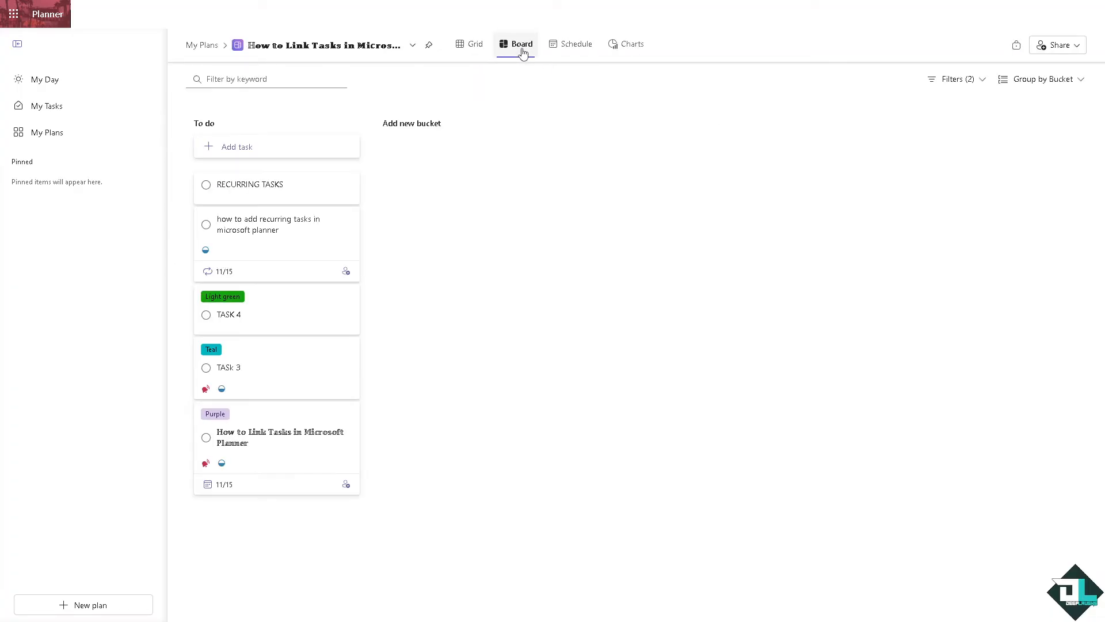
click(577, 43)
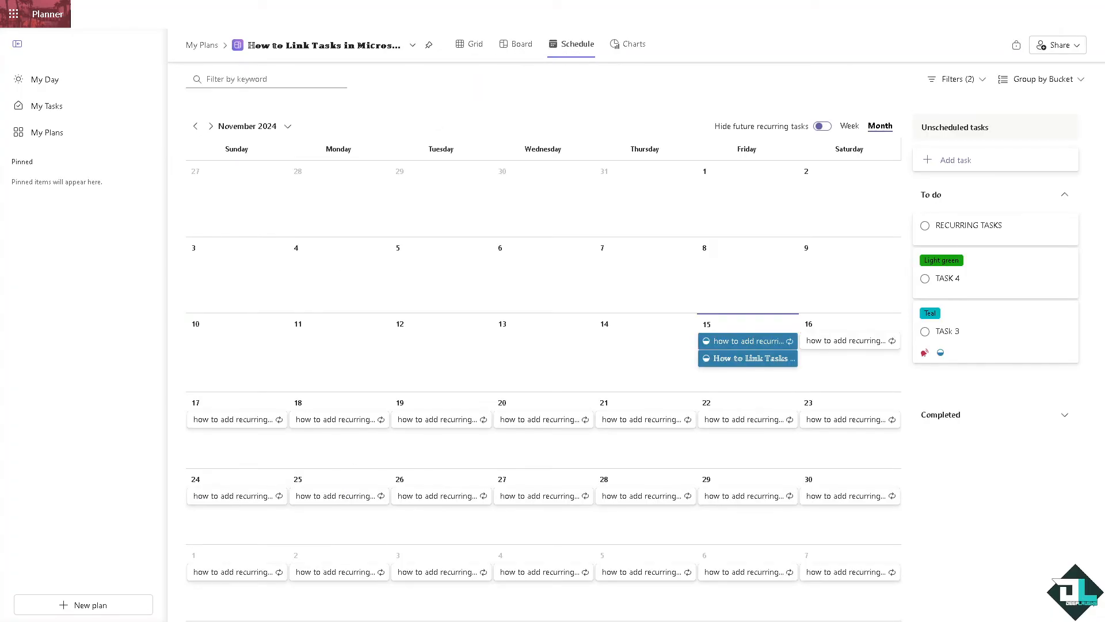
mouse_move(371, 269)
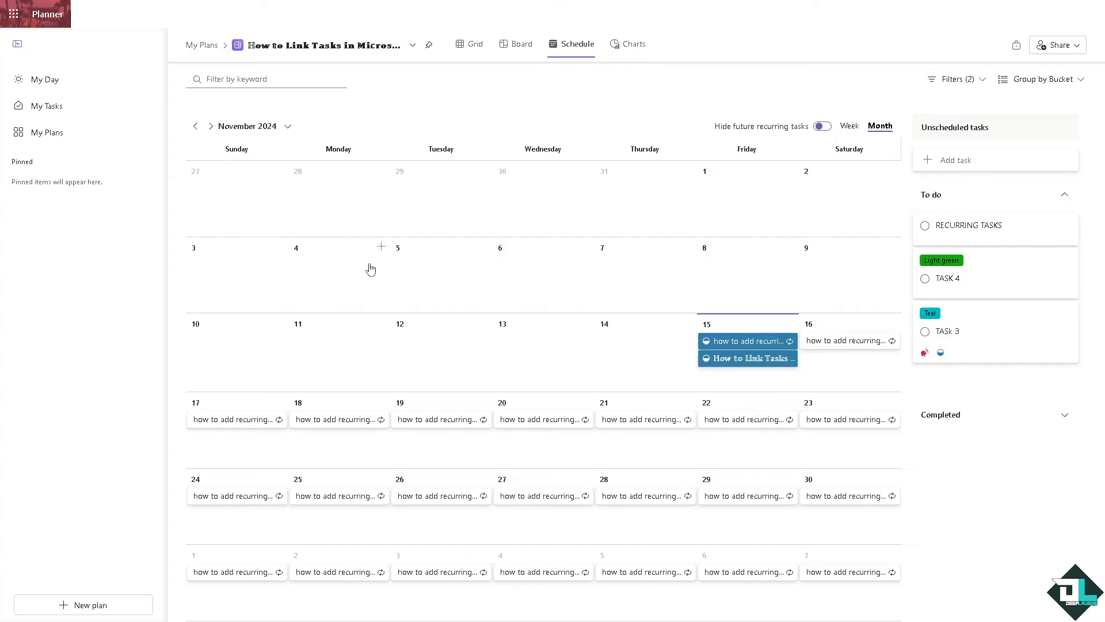
mouse_move(555, 187)
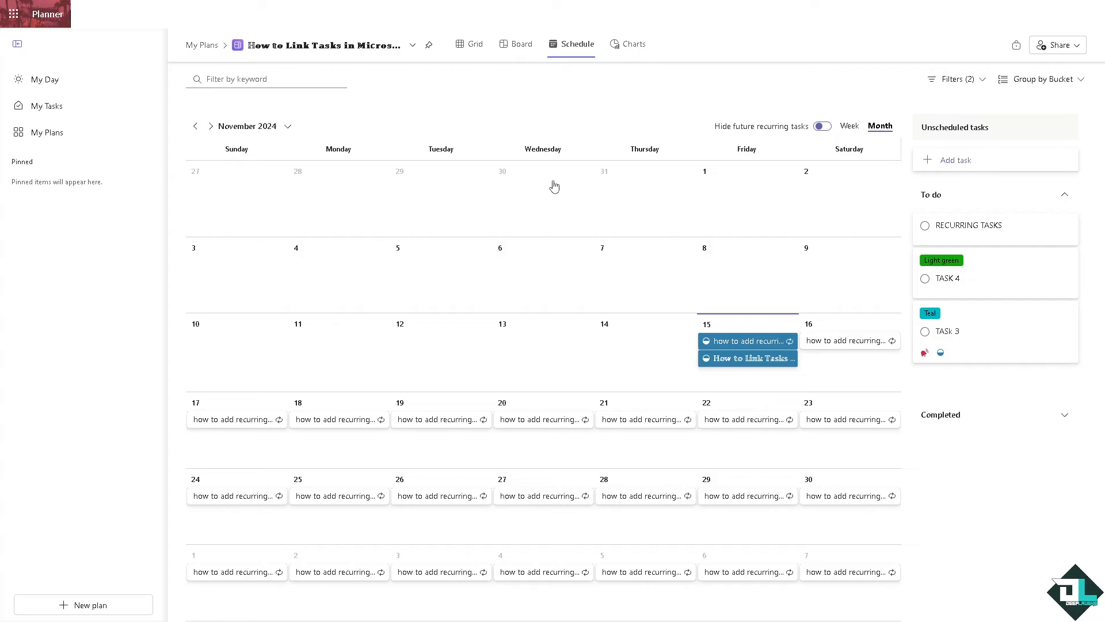
mouse_move(361, 206)
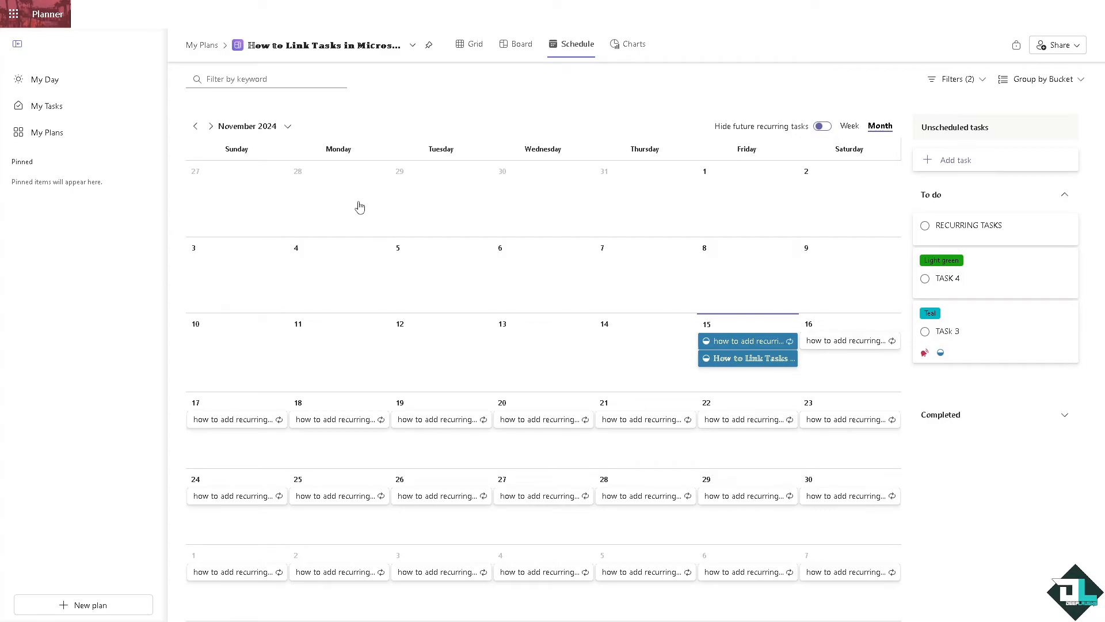
mouse_move(356, 302)
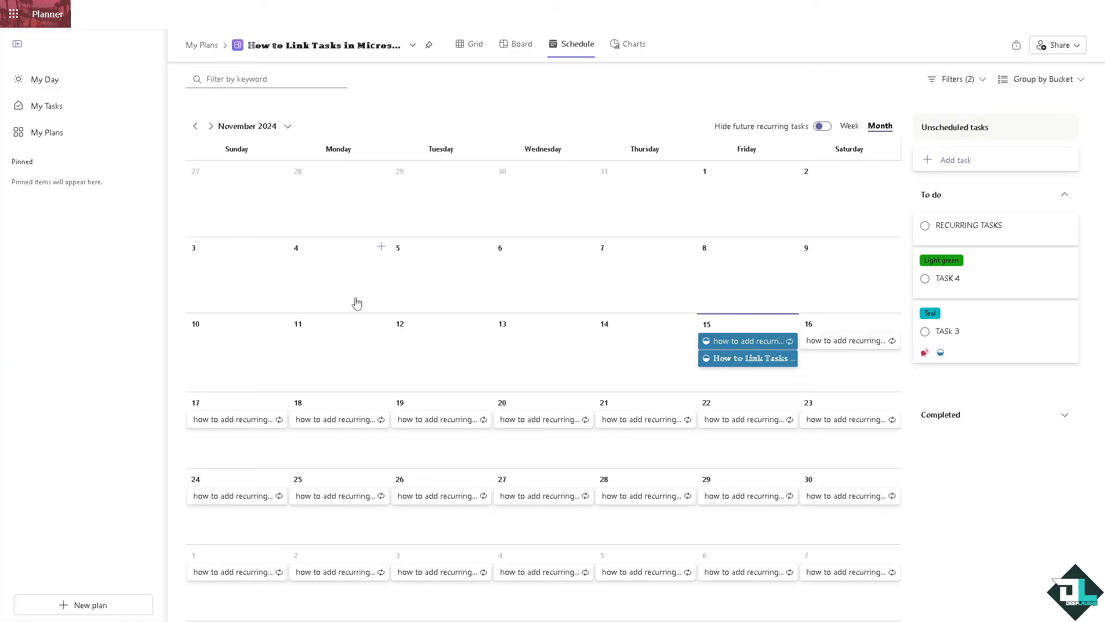
mouse_move(493, 344)
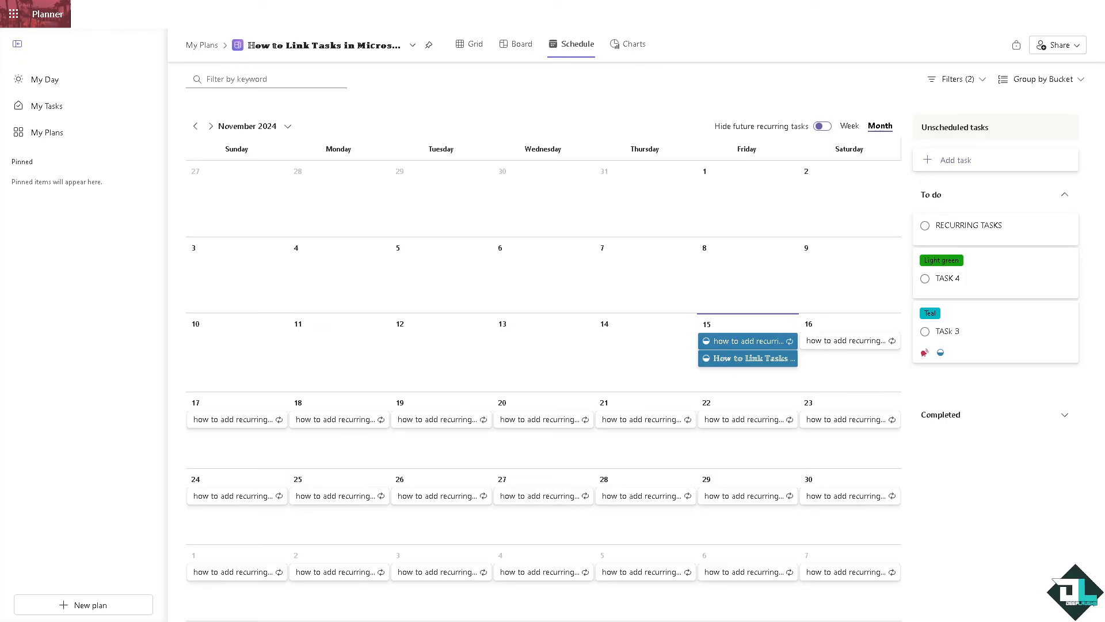
mouse_move(382, 326)
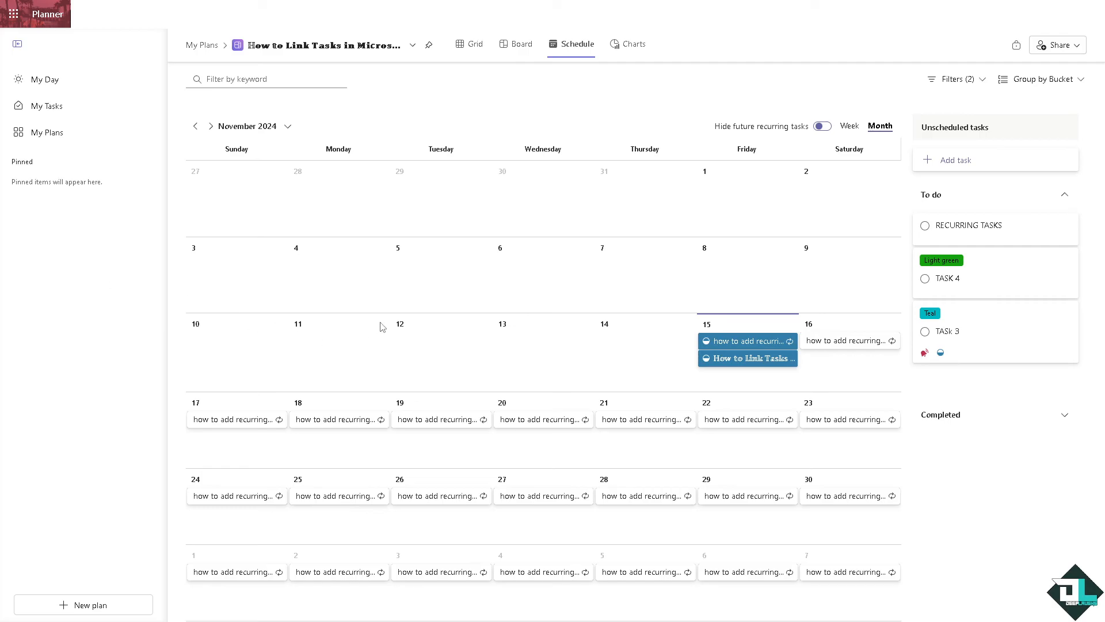
mouse_move(463, 400)
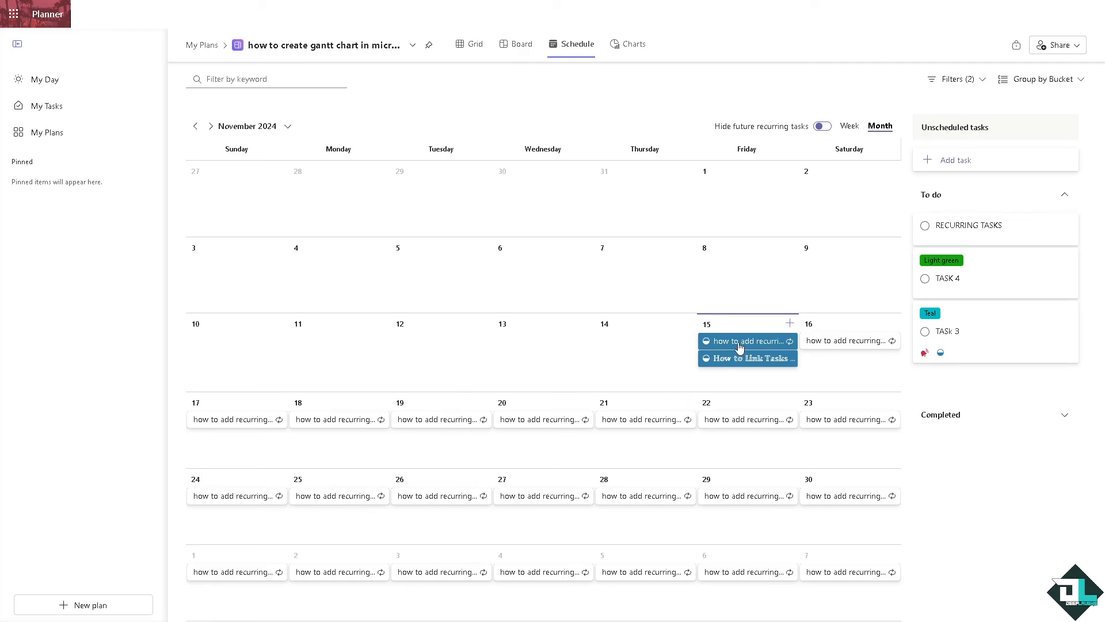
mouse_move(690, 325)
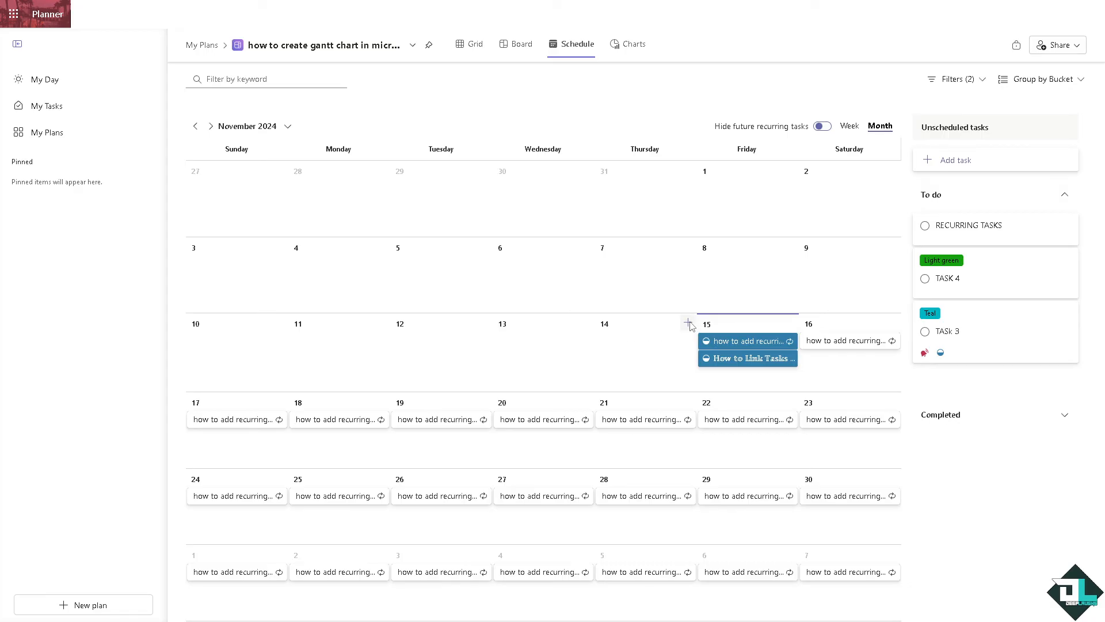
Add a new task on Wednesday 13 November in the month calendar and begin naming it.
click(687, 322)
text(t chart in)
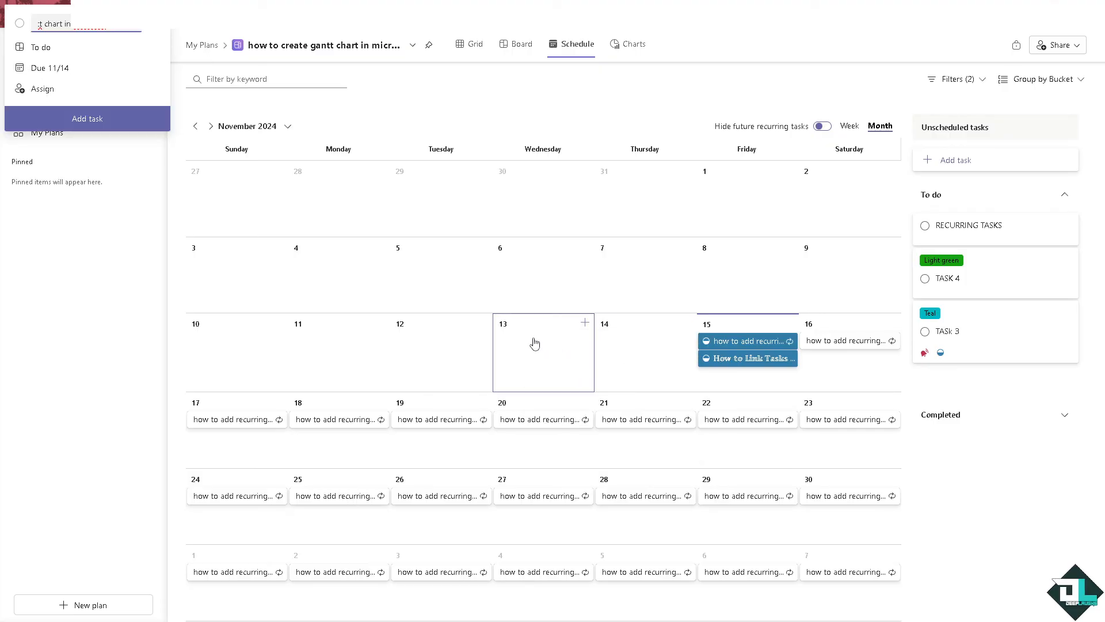
click(585, 324)
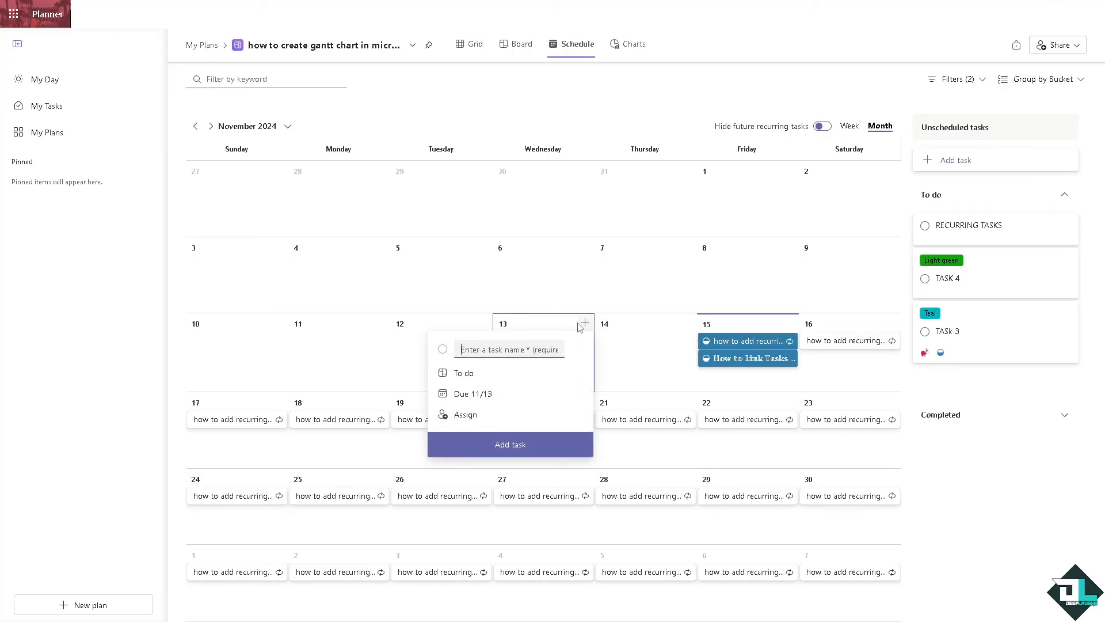
click(510, 444)
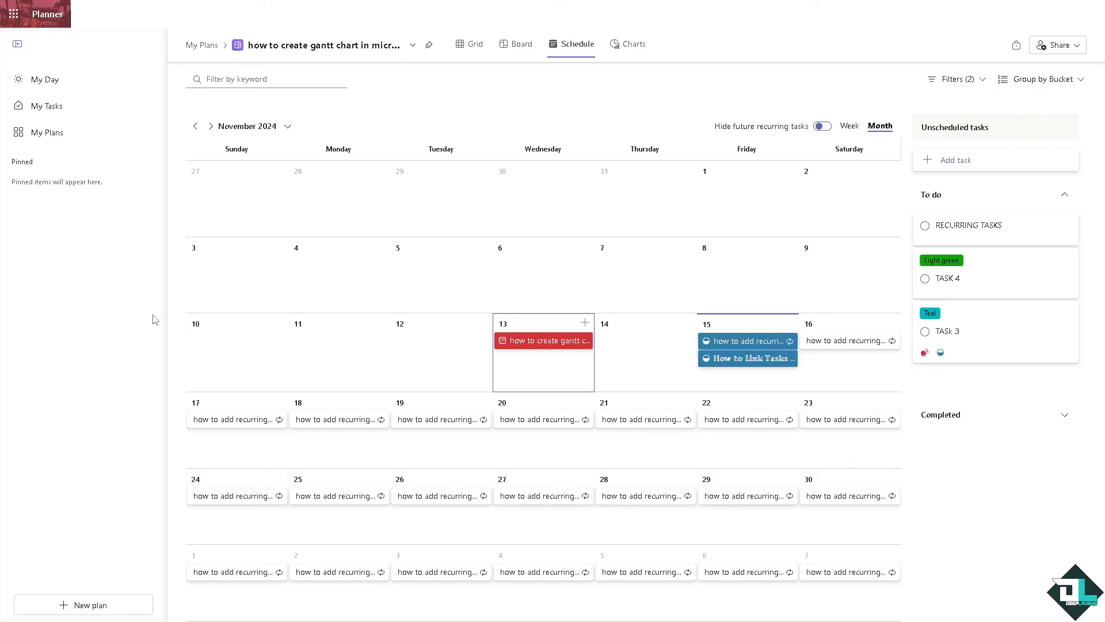
mouse_move(279, 325)
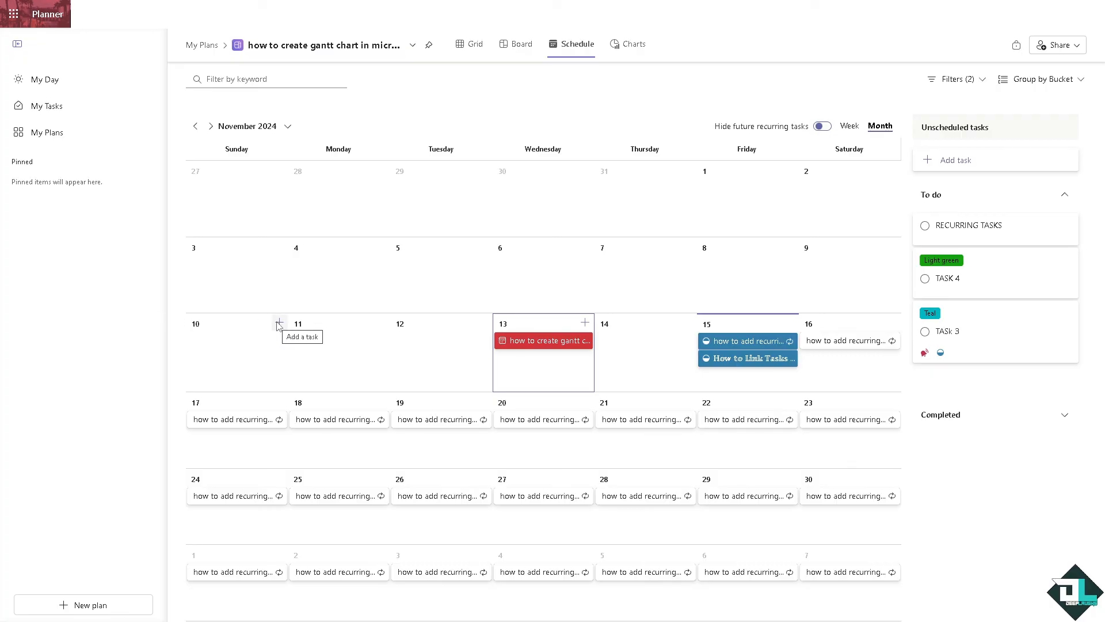
mouse_move(363, 320)
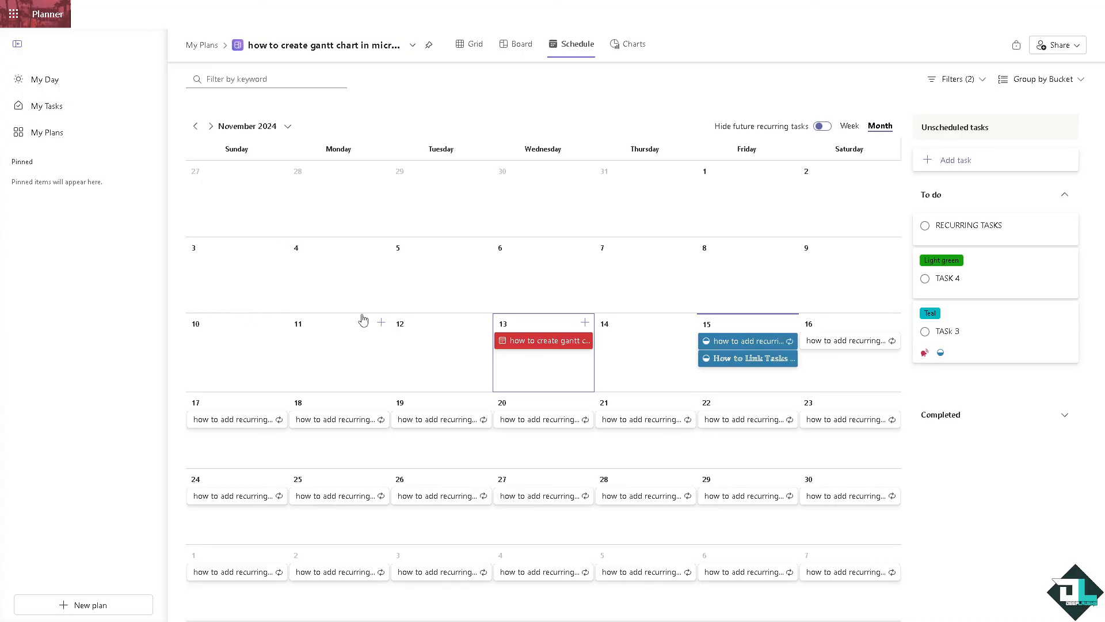
mouse_move(321, 157)
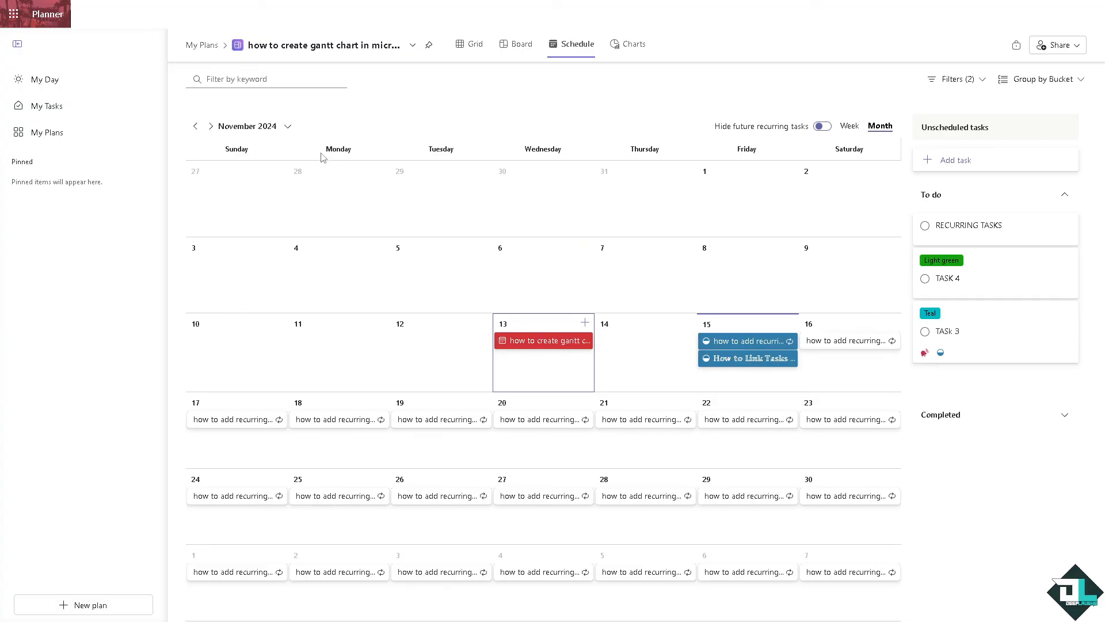